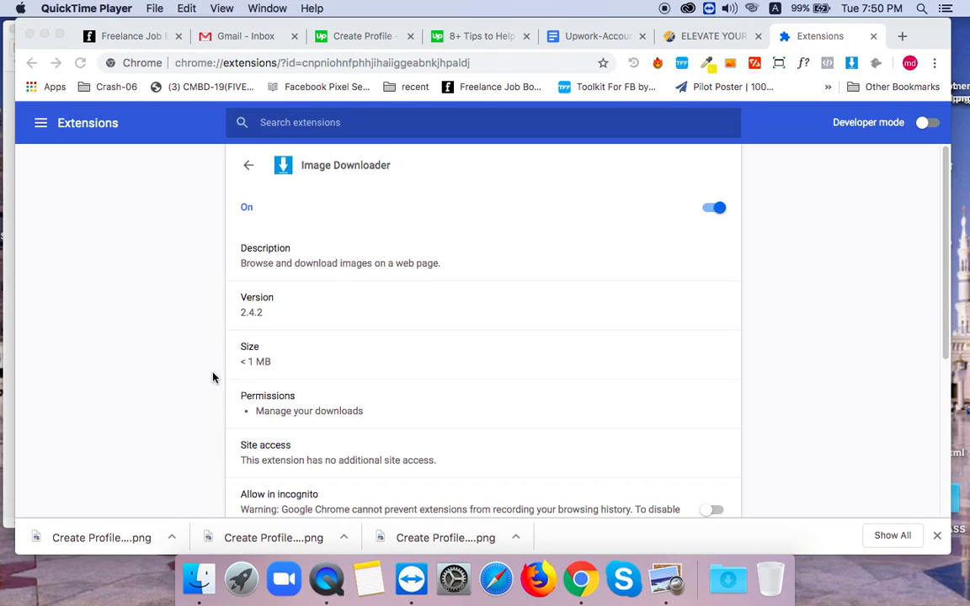
{"action": "mouse_move", "coordinate": [627, 258]}
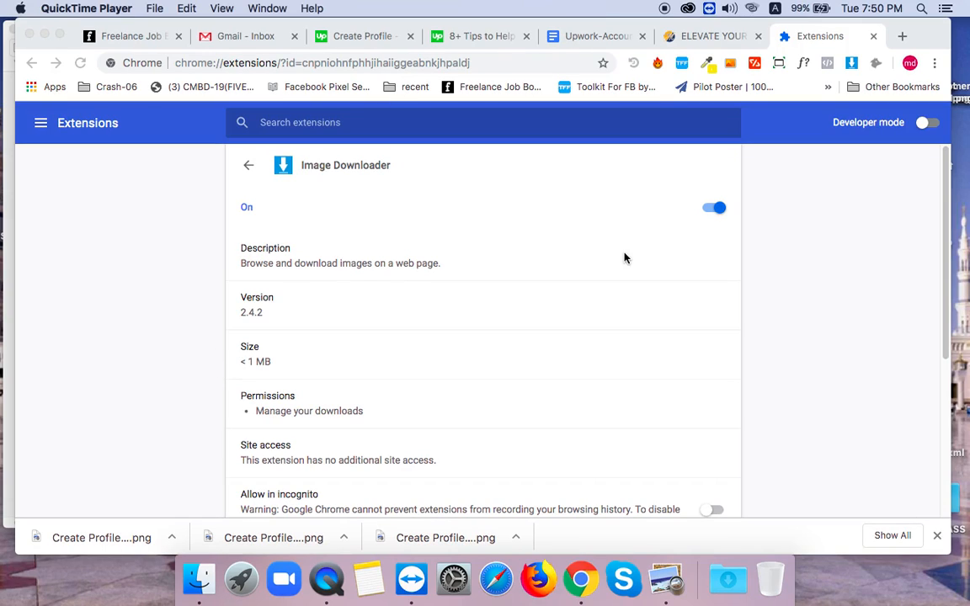
{"action": "mouse_move", "coordinate": [849, 166]}
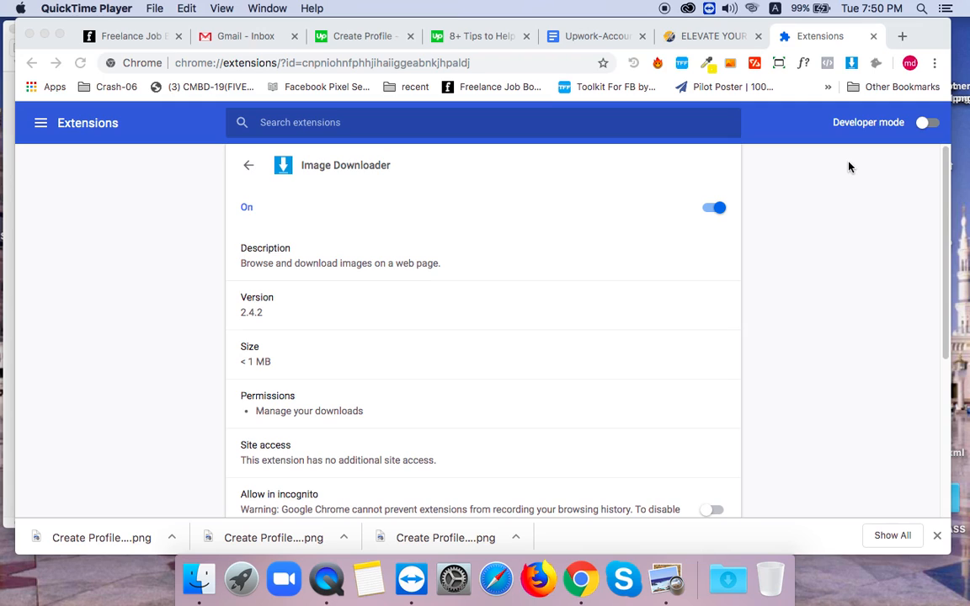
{"action": "mouse_move", "coordinate": [765, 209]}
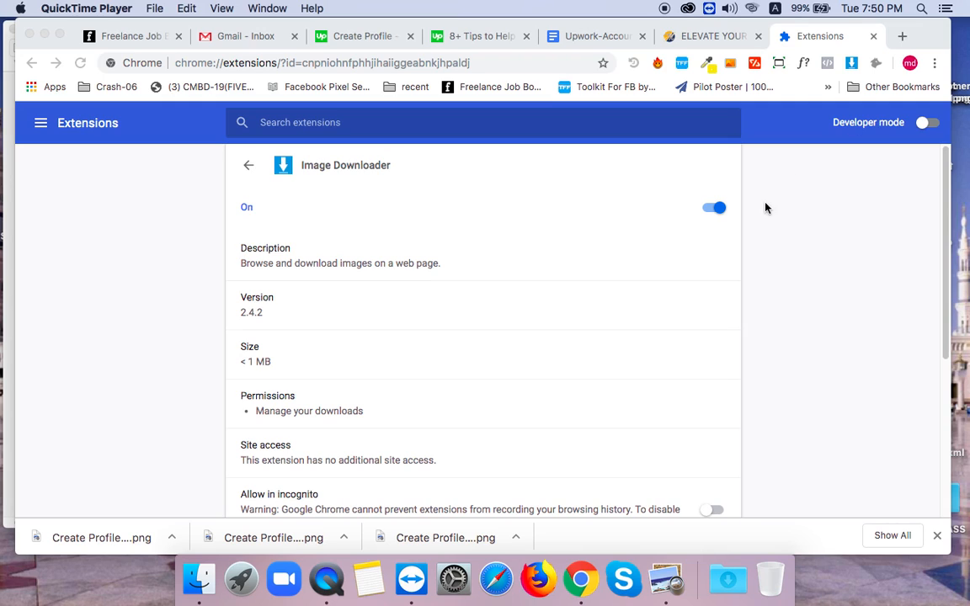
{"action": "mouse_move", "coordinate": [722, 41]}
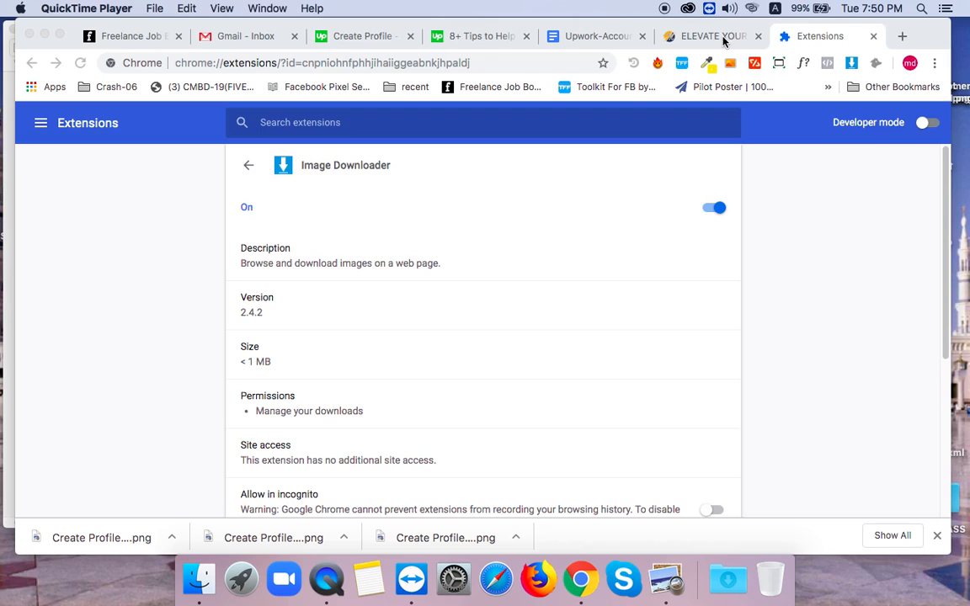
Filter the installed extensions to 'Image Downloader', then return to the Merle Ray site
{"action": "left_click", "coordinate": [711, 35]}
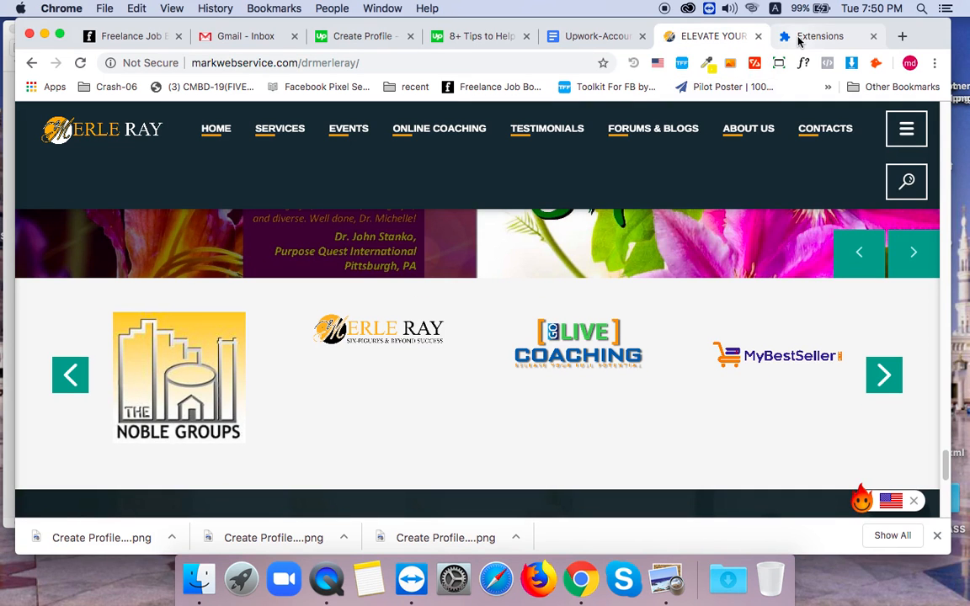
{"action": "left_click", "coordinate": [819, 35]}
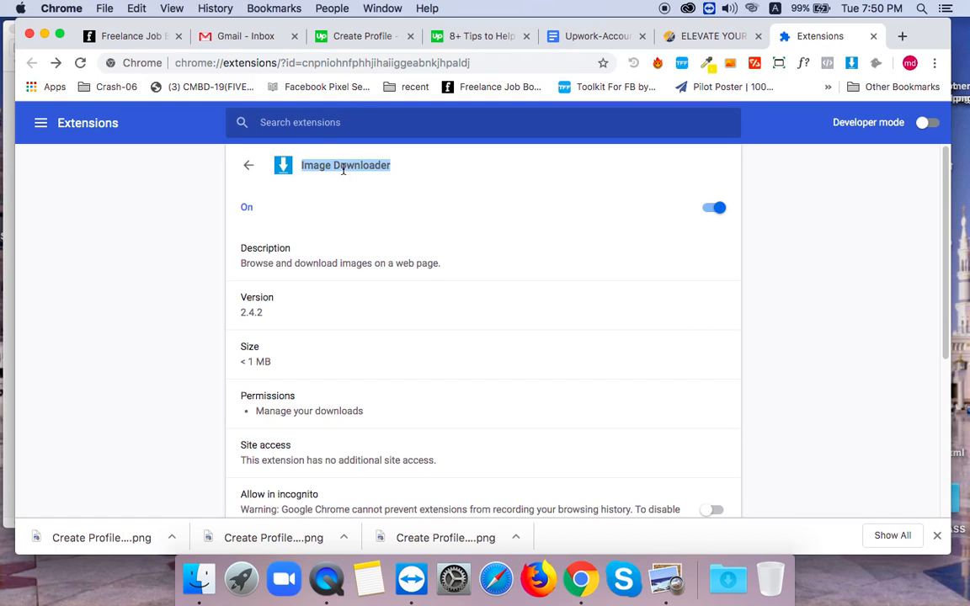
{"action": "type", "text": "Image Downloader"}
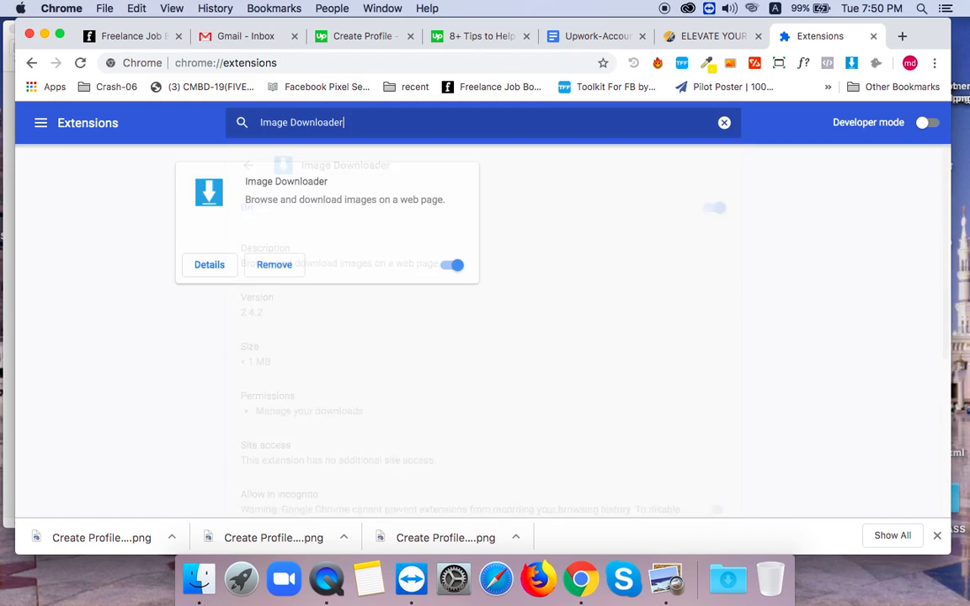
{"action": "left_click", "coordinate": [248, 166]}
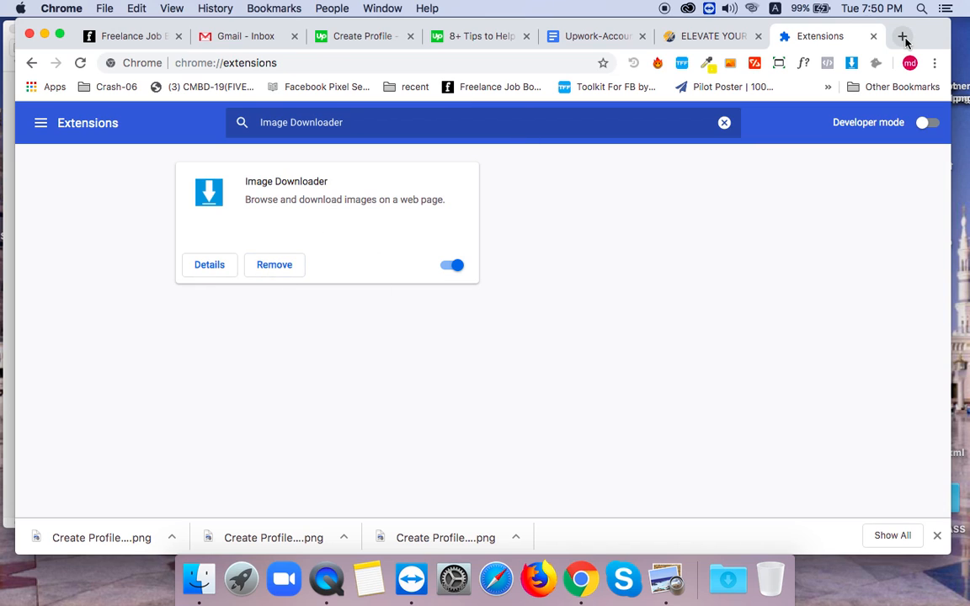
{"action": "left_click", "coordinate": [903, 35]}
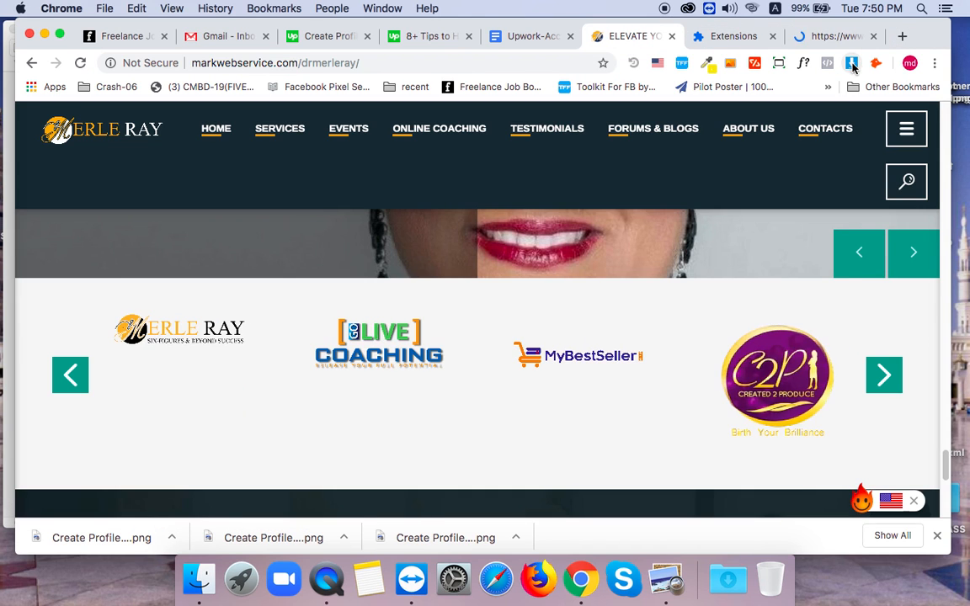
List the Merle Ray site's images in Image Downloader and tick Select all (26)
{"action": "left_click", "coordinate": [852, 64]}
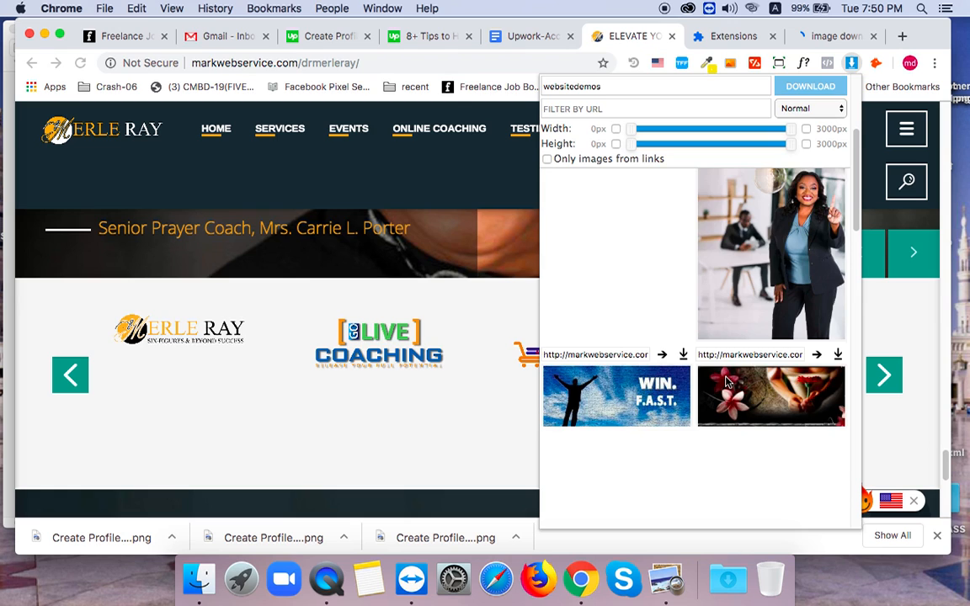
{"action": "scroll", "scroll_direction": "down", "scroll_amount": 3}
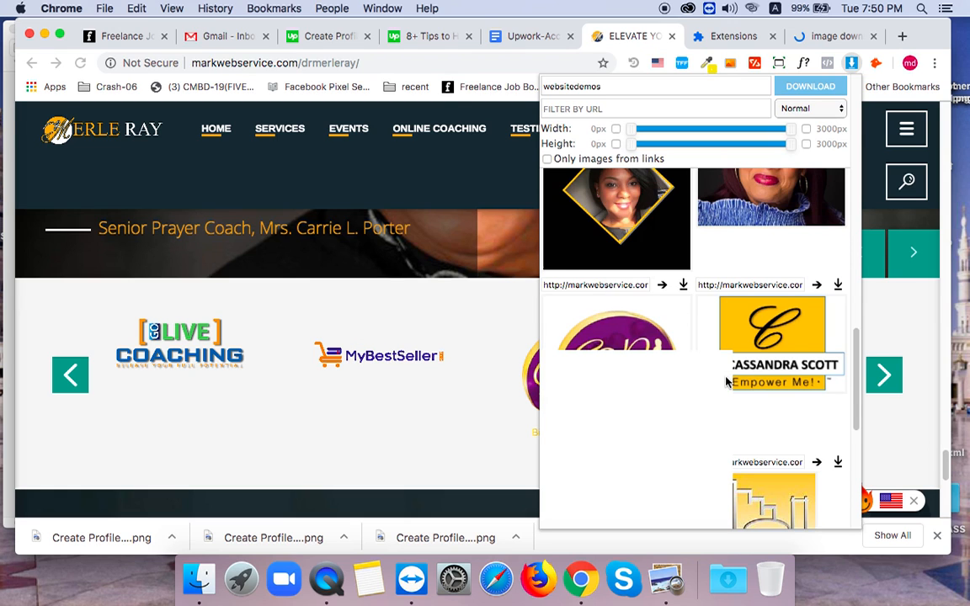
{"action": "scroll", "scroll_direction": "down", "scroll_amount": 3}
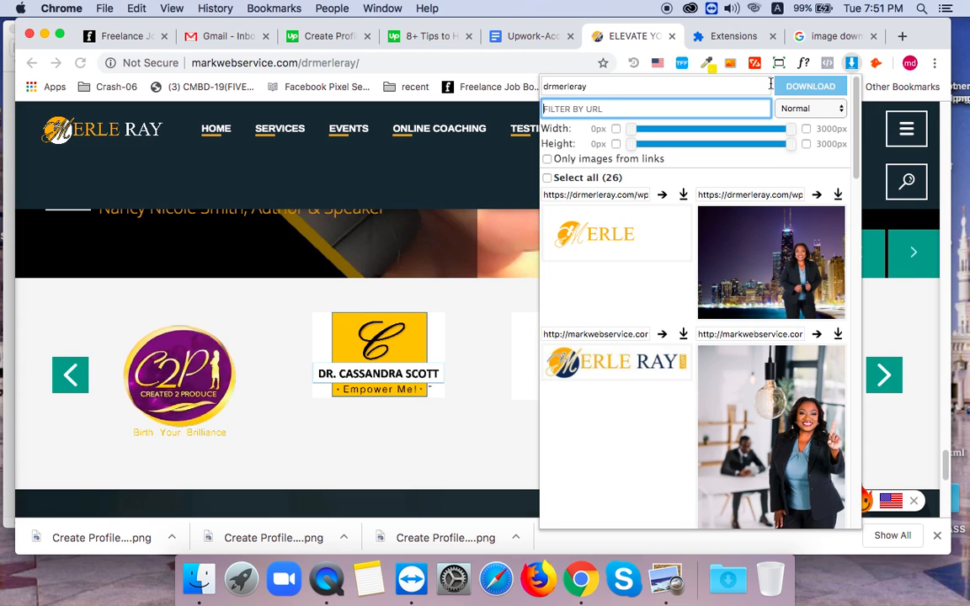
{"action": "left_click", "coordinate": [548, 178]}
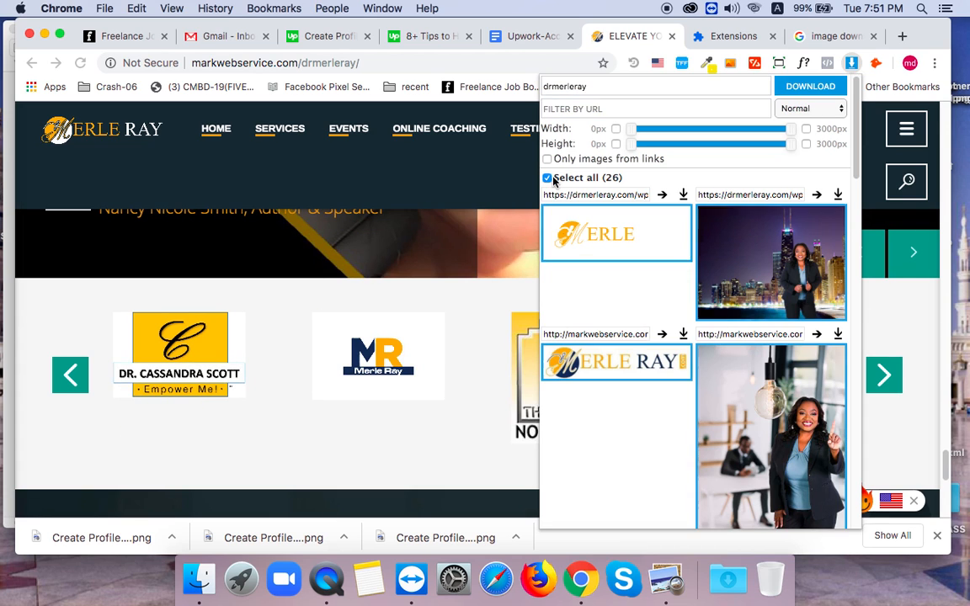